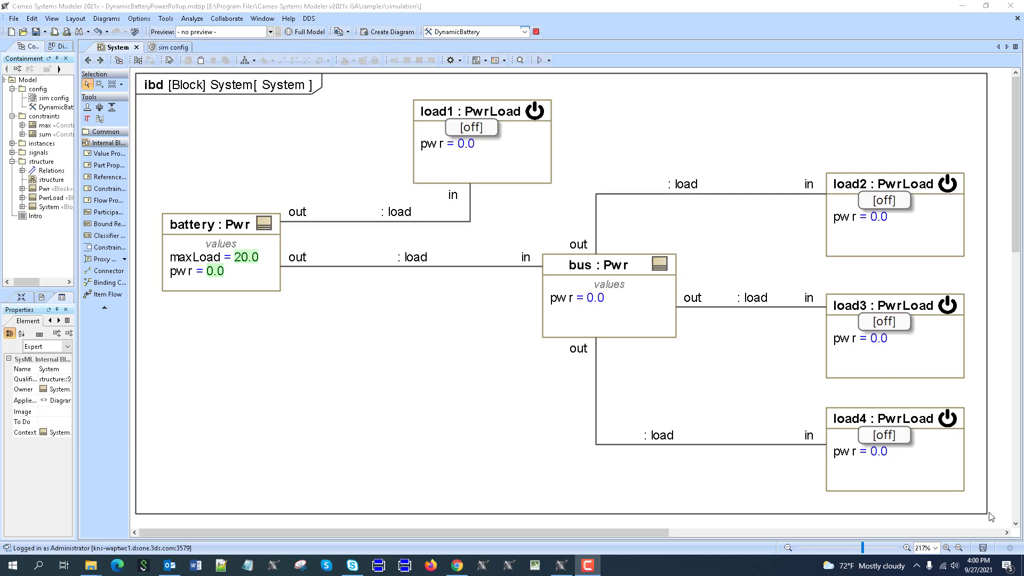
mouse_move(565, 170)
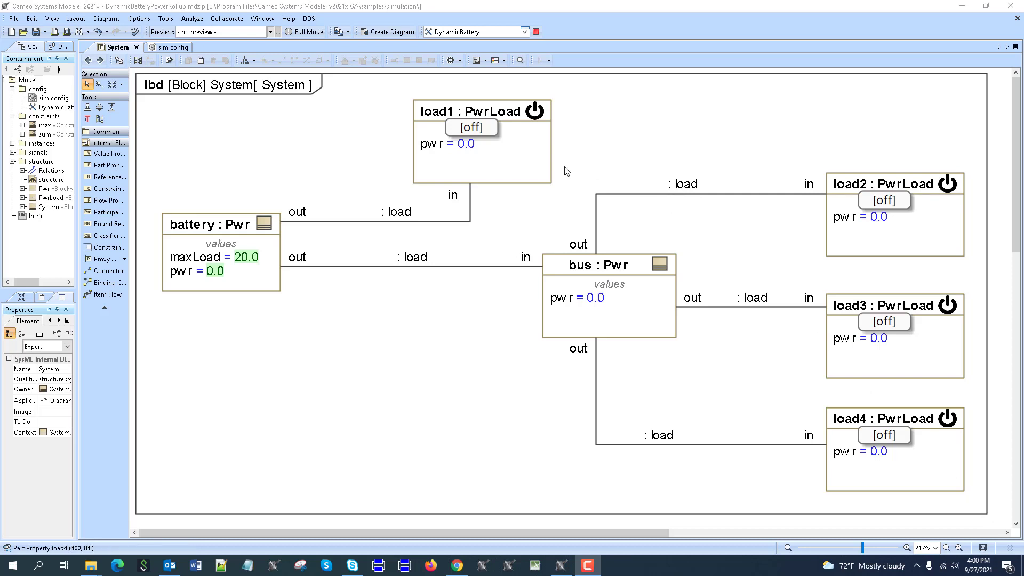
mouse_move(535, 120)
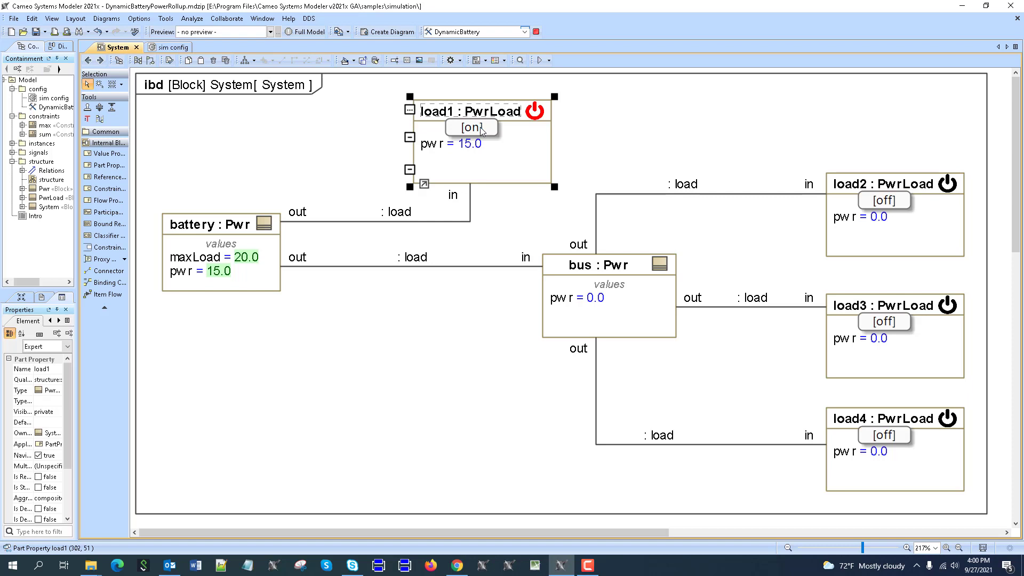
mouse_move(219, 275)
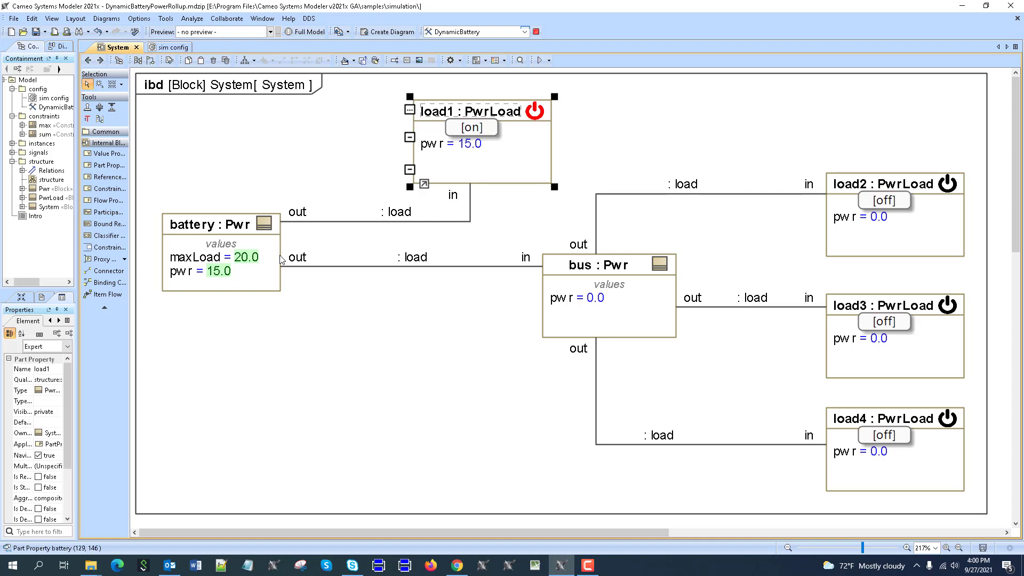
Switch another load on, then switch load2 back off to reduce battery power
click(894, 184)
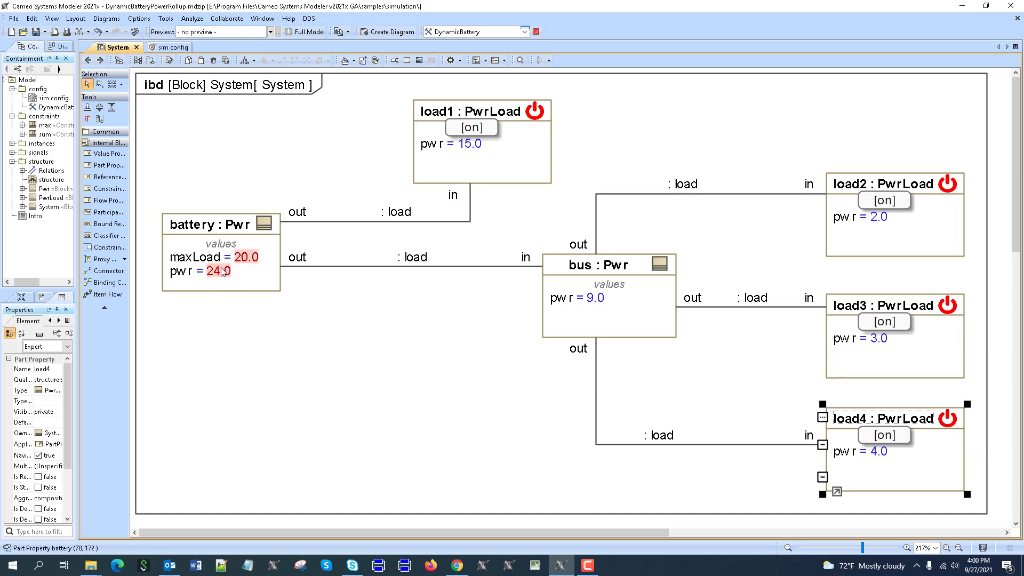
mouse_move(222, 273)
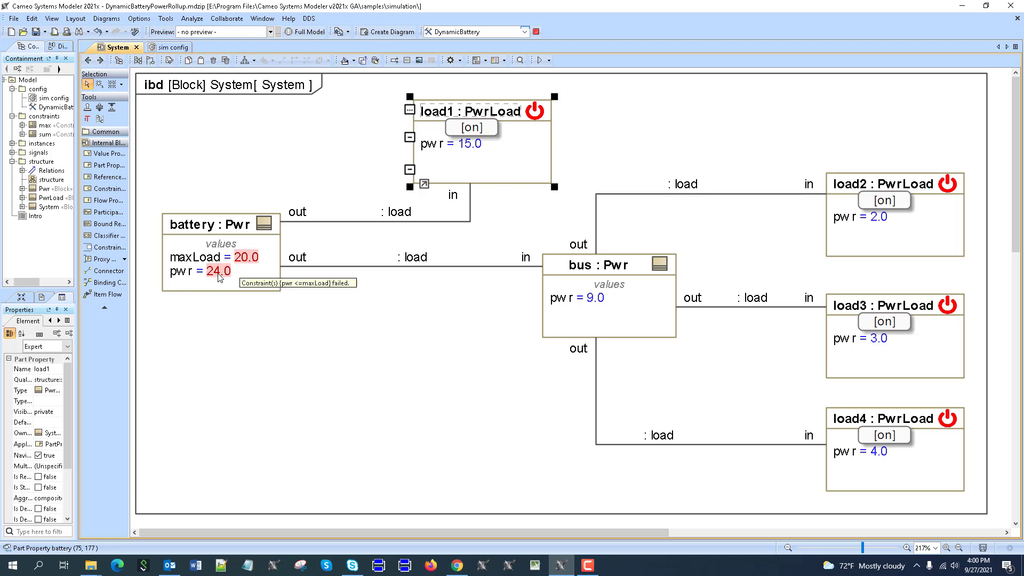
click(894, 184)
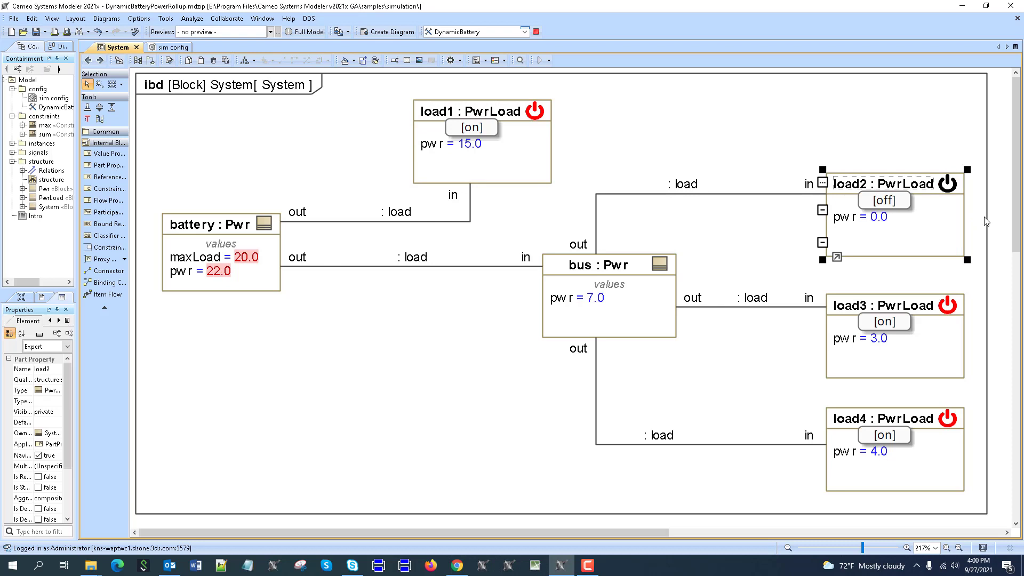
mouse_move(567, 297)
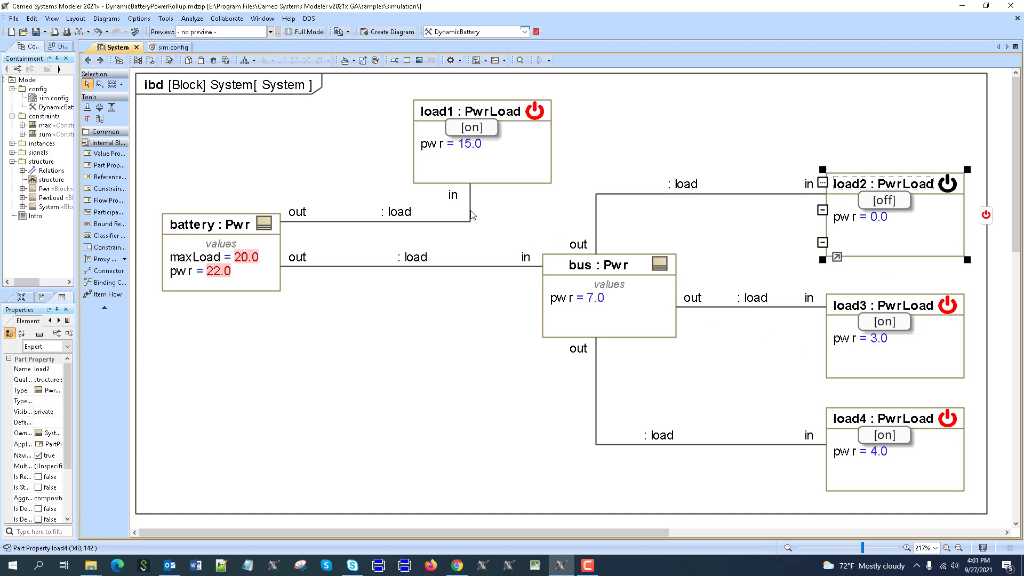
mouse_move(389, 152)
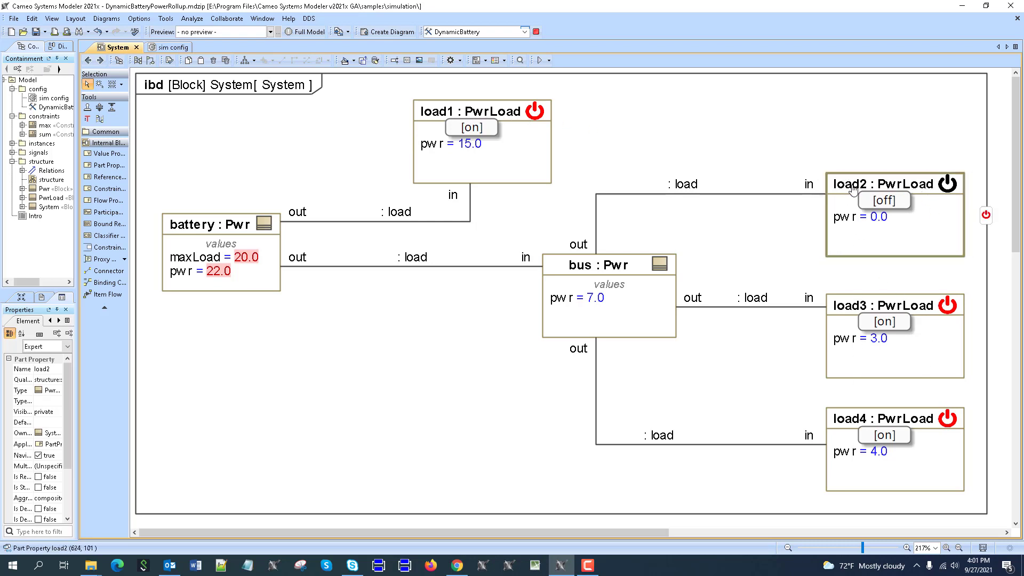
Open load2's part name for editing while battery power stays at 22
double_click(851, 183)
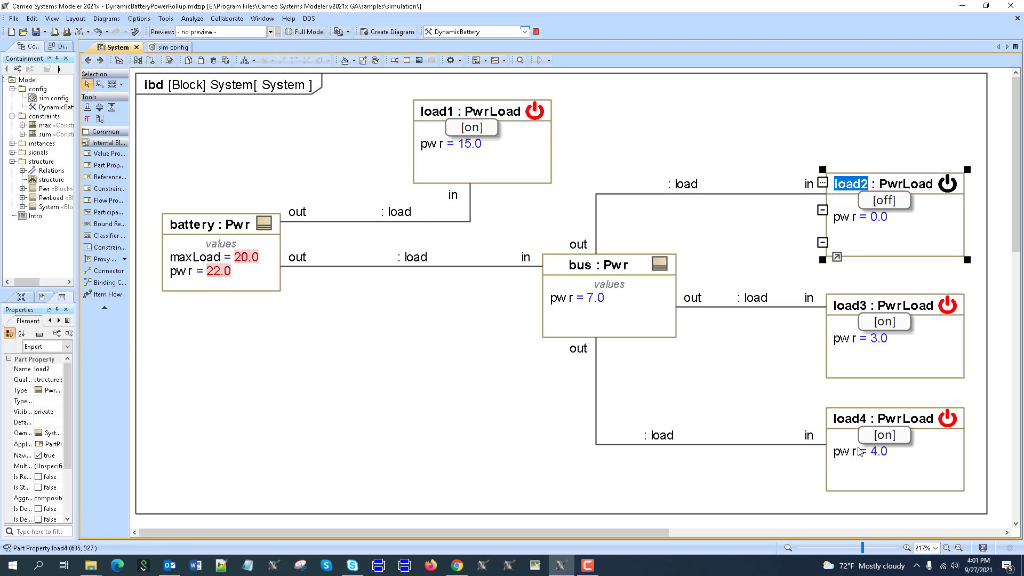
mouse_move(238, 229)
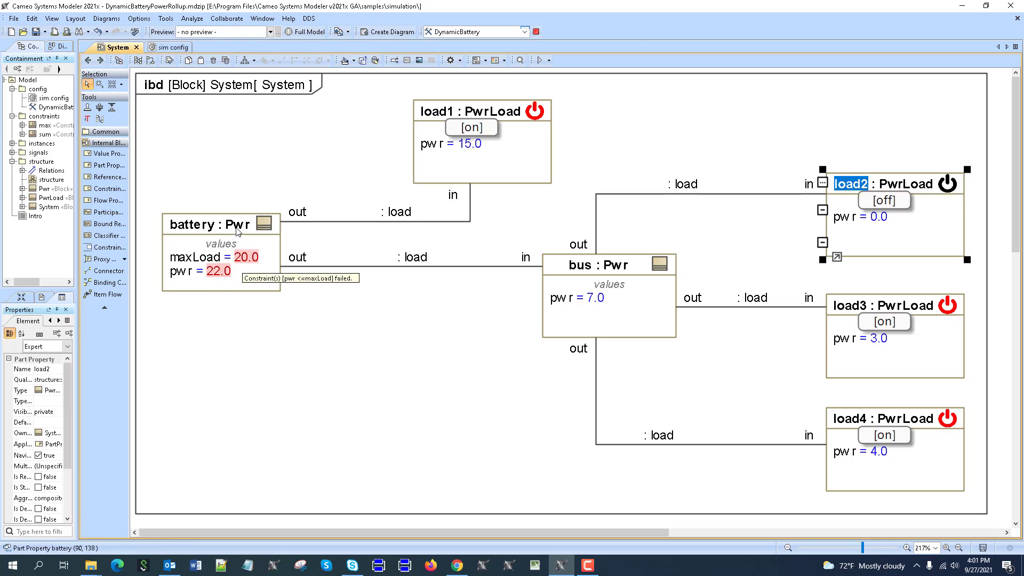
mouse_move(196, 227)
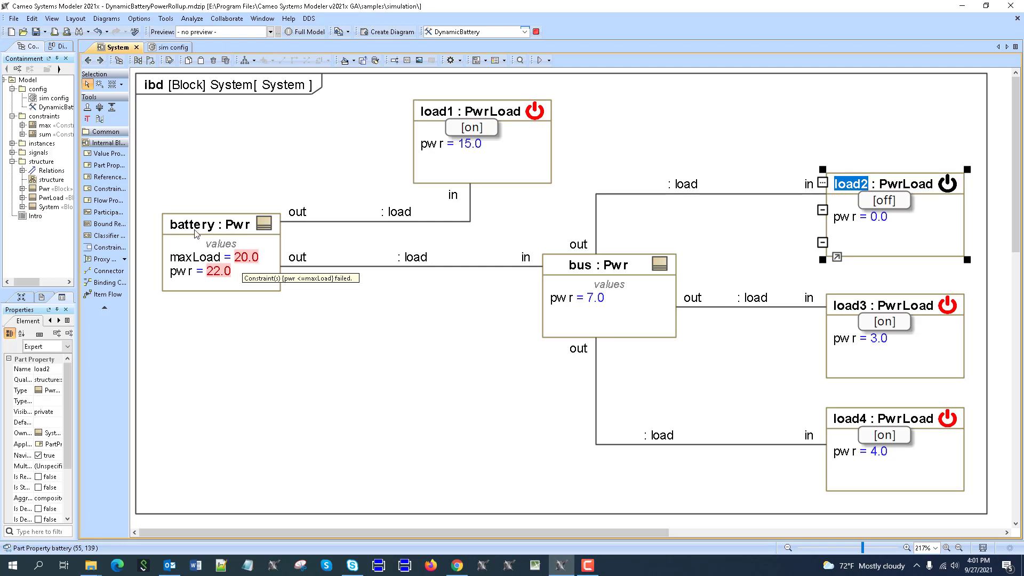
mouse_move(196, 247)
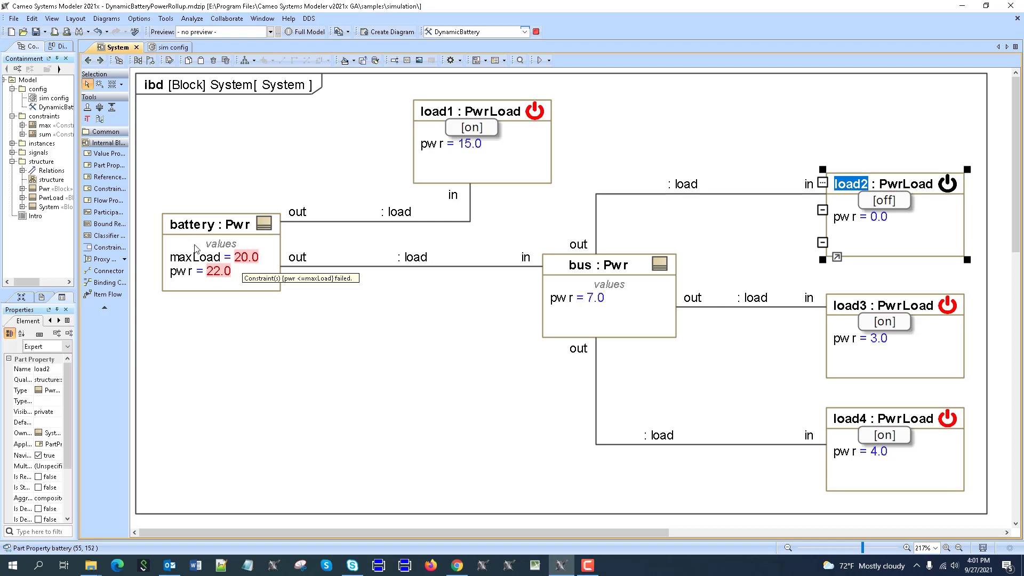
mouse_move(637, 183)
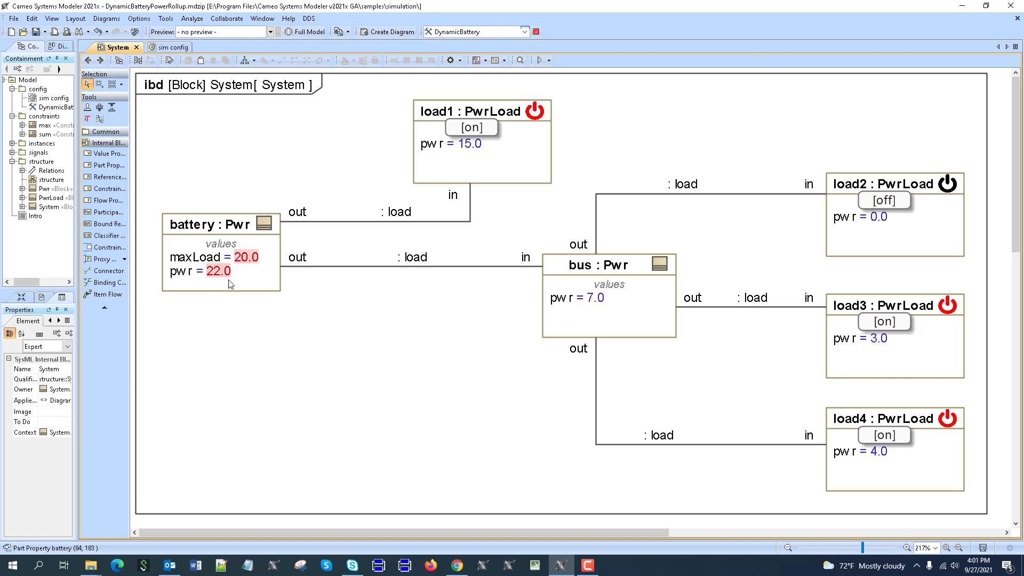
mouse_move(230, 283)
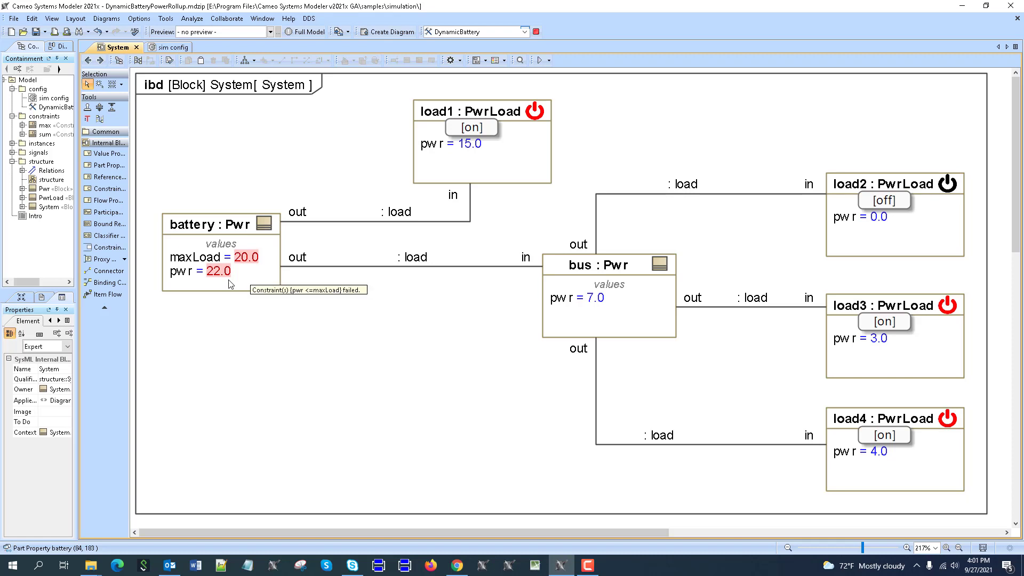
mouse_move(220, 277)
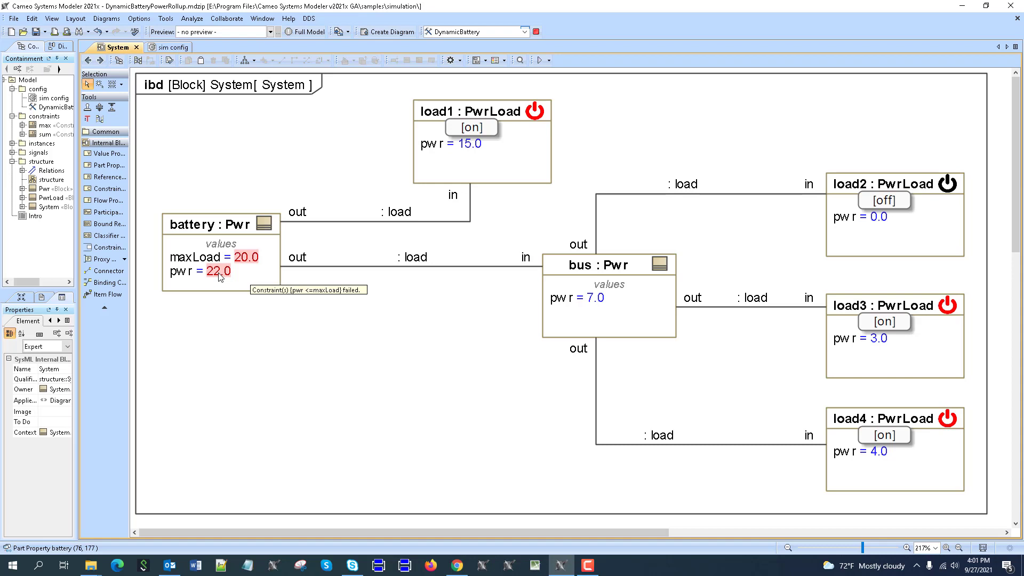
mouse_move(279, 205)
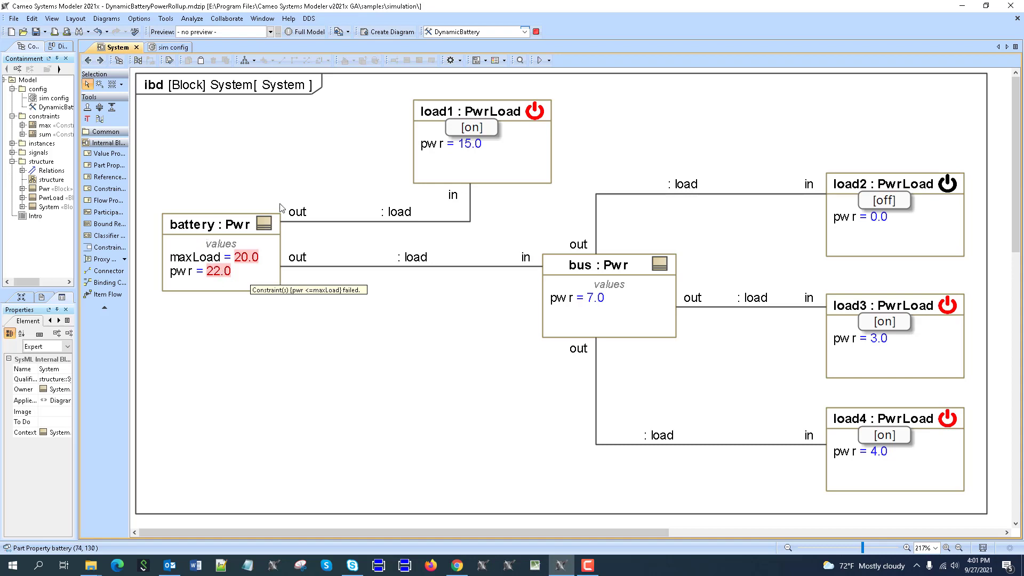
mouse_move(850, 223)
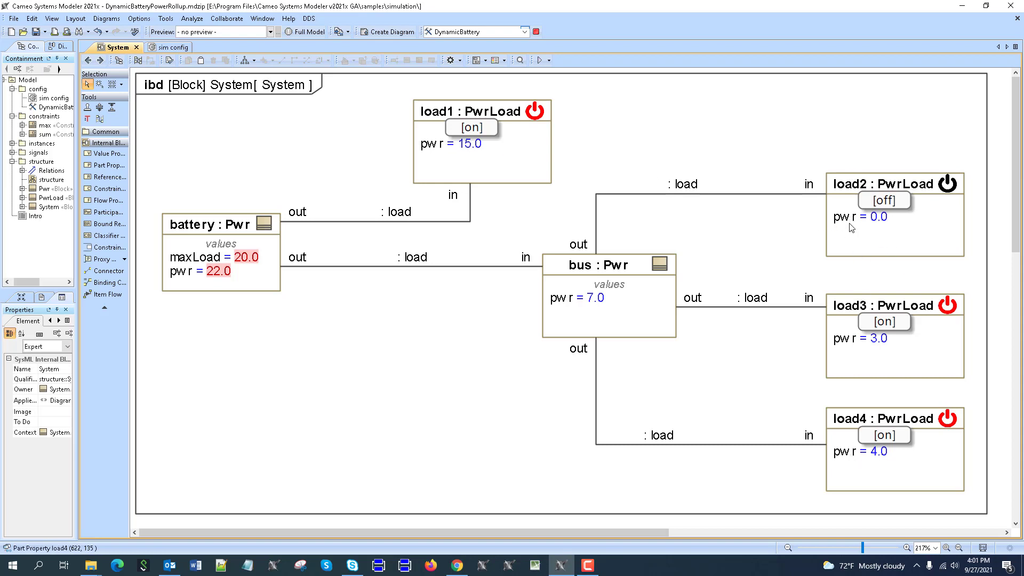
mouse_move(880, 226)
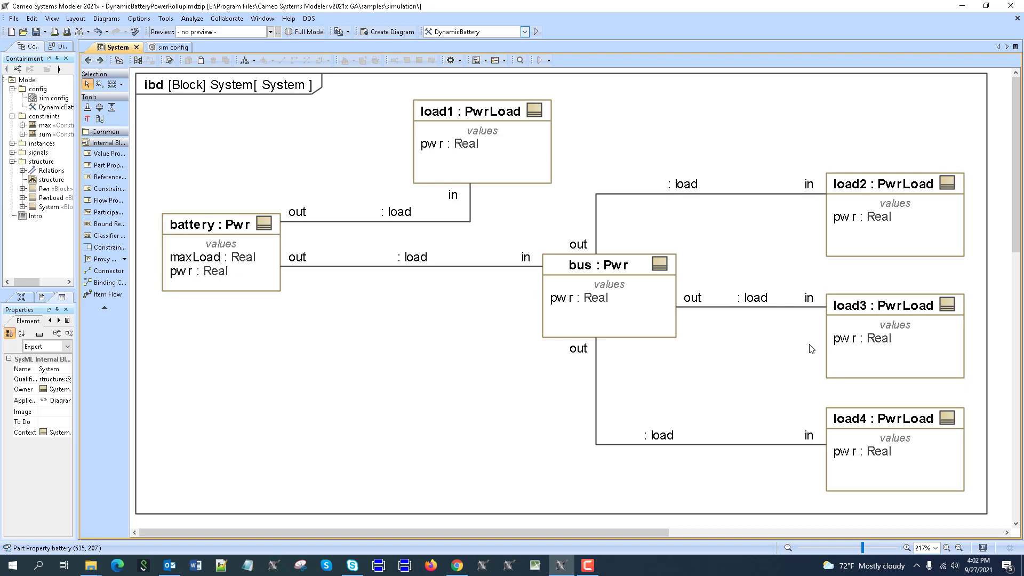
Stop the running DynamicBattery simulation from the toolbar
click(135, 47)
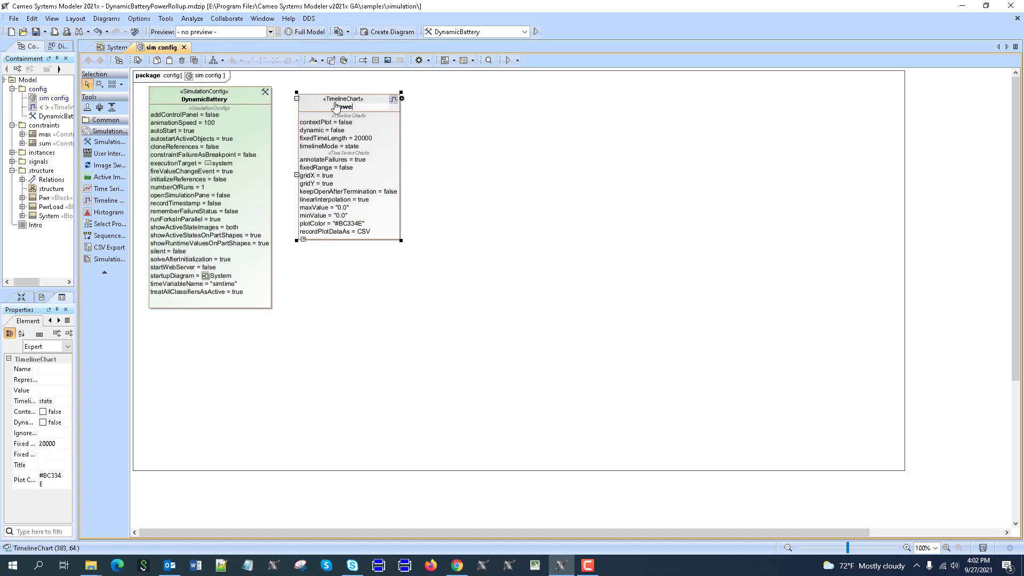
Name the timeline chart 'Power Load' and set it to represent System
text(Power Load)
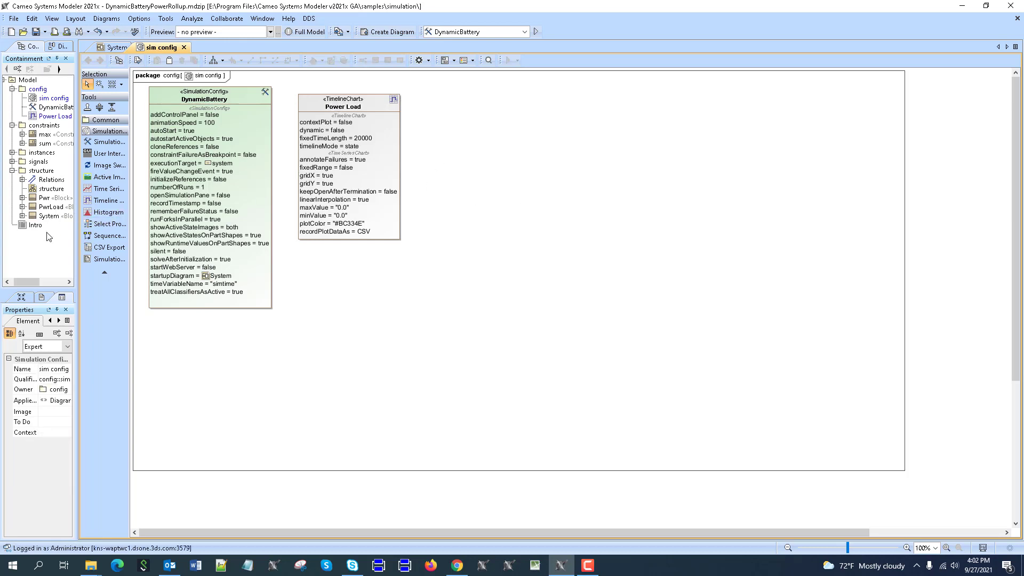
click(208, 99)
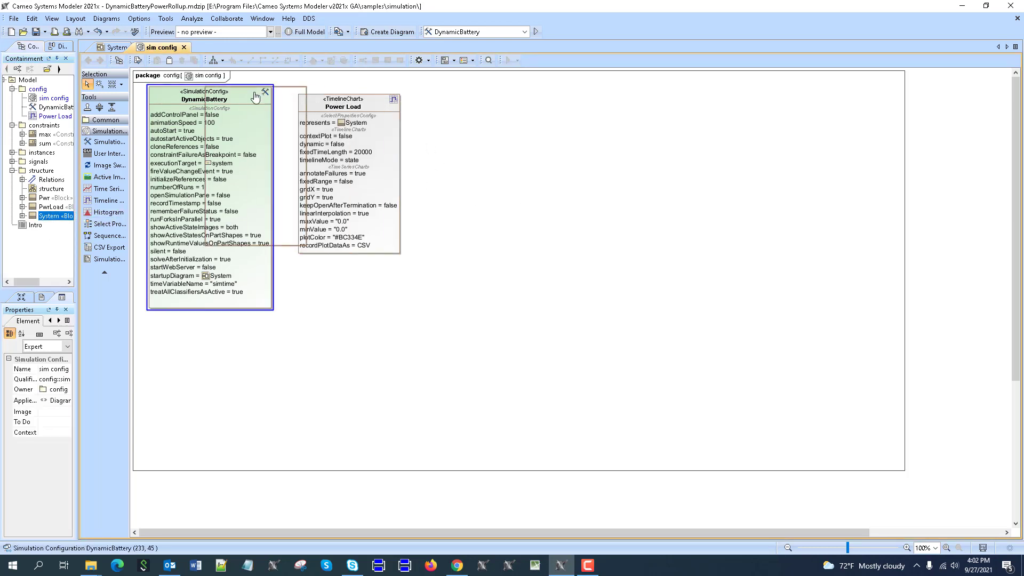
Set the Power Load chart's values to battery pwr and load1–load4 via Select Nested Properties
double_click(343, 107)
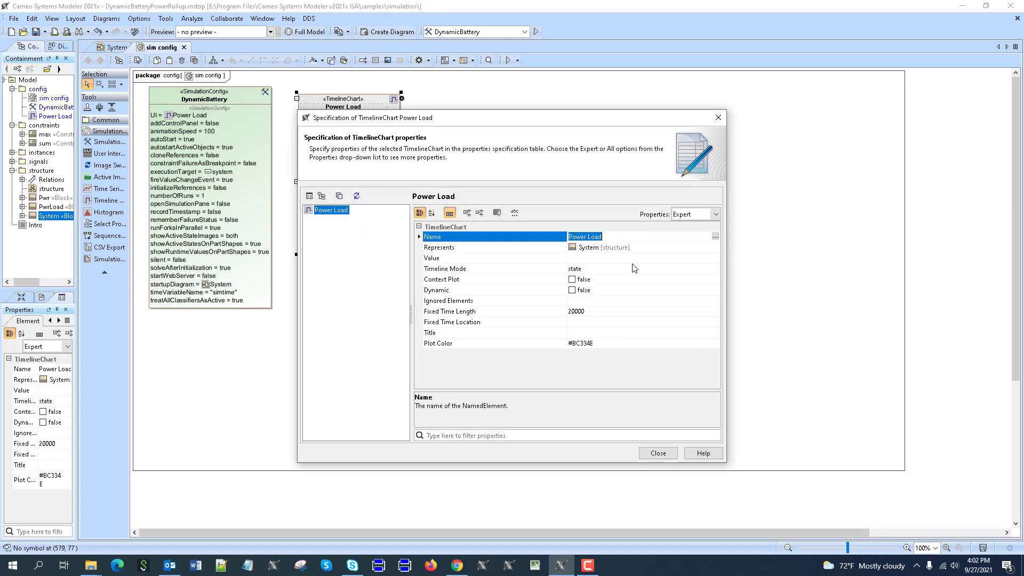
click(450, 311)
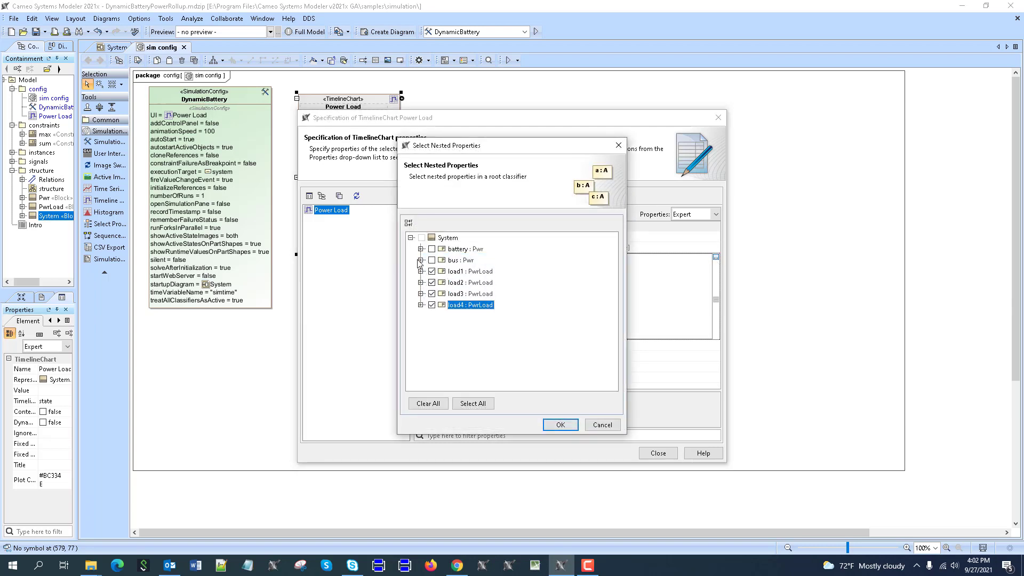
click(421, 249)
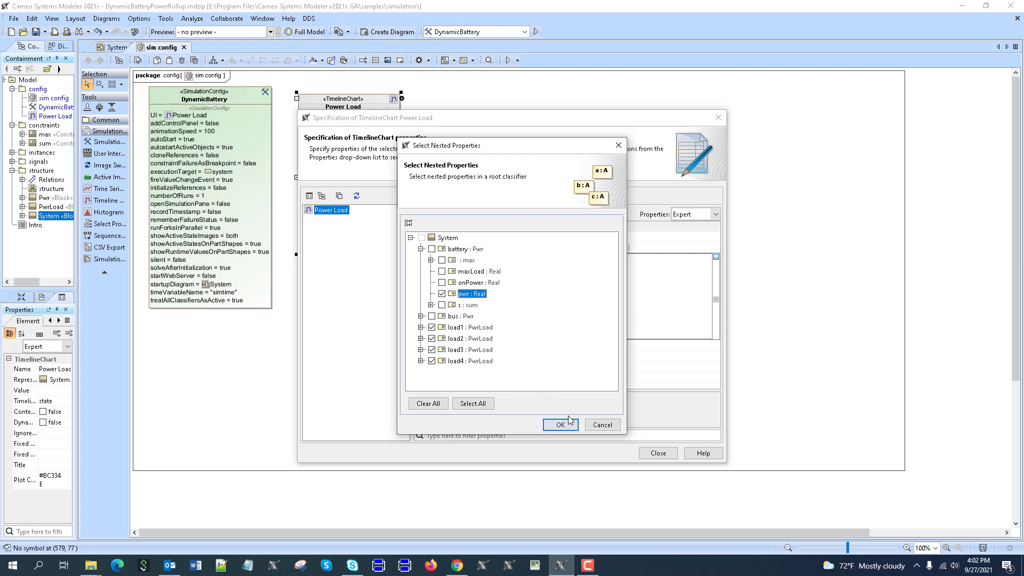
click(561, 425)
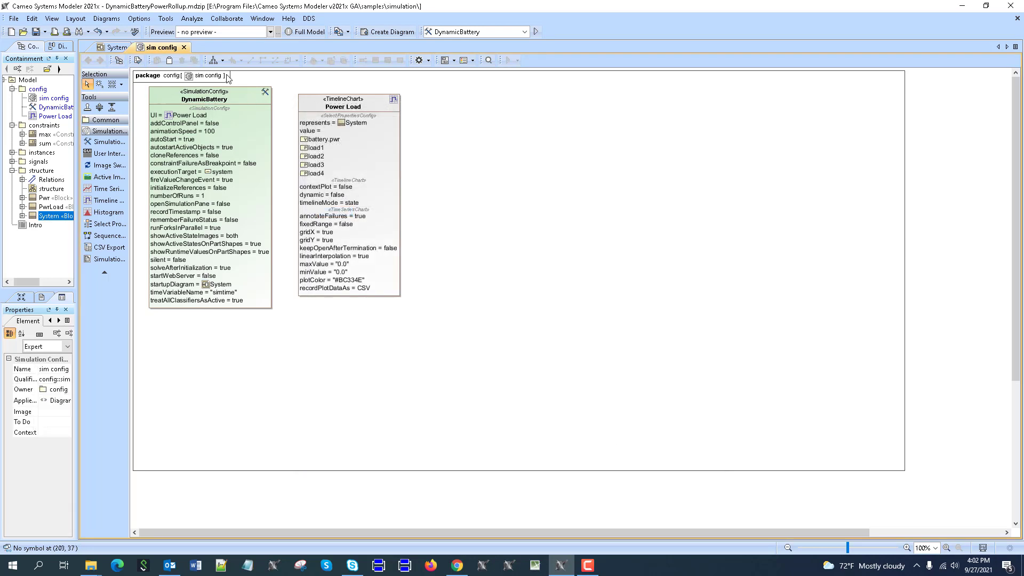
Run the DynamicBattery simulation configuration
click(111, 47)
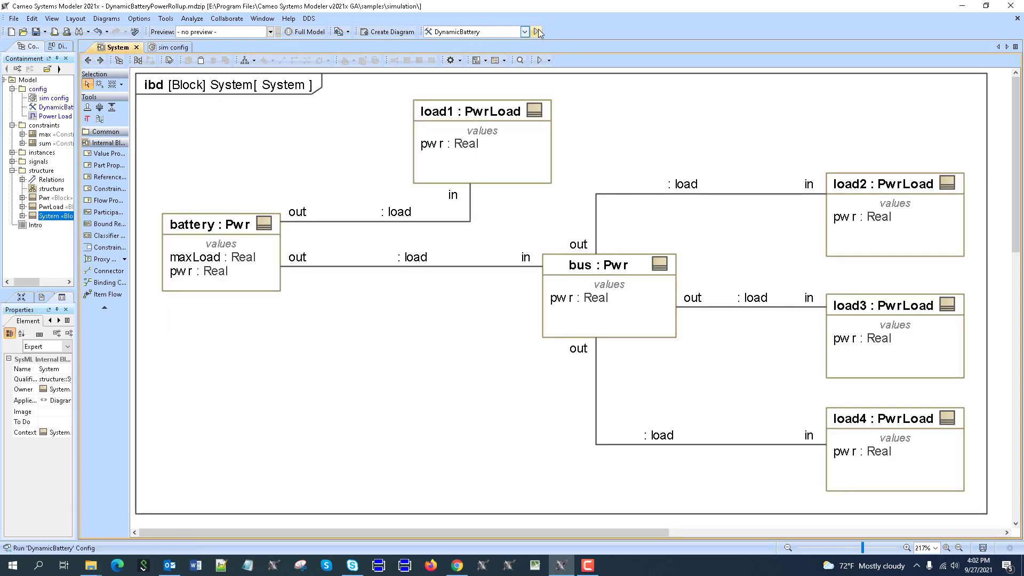
click(538, 31)
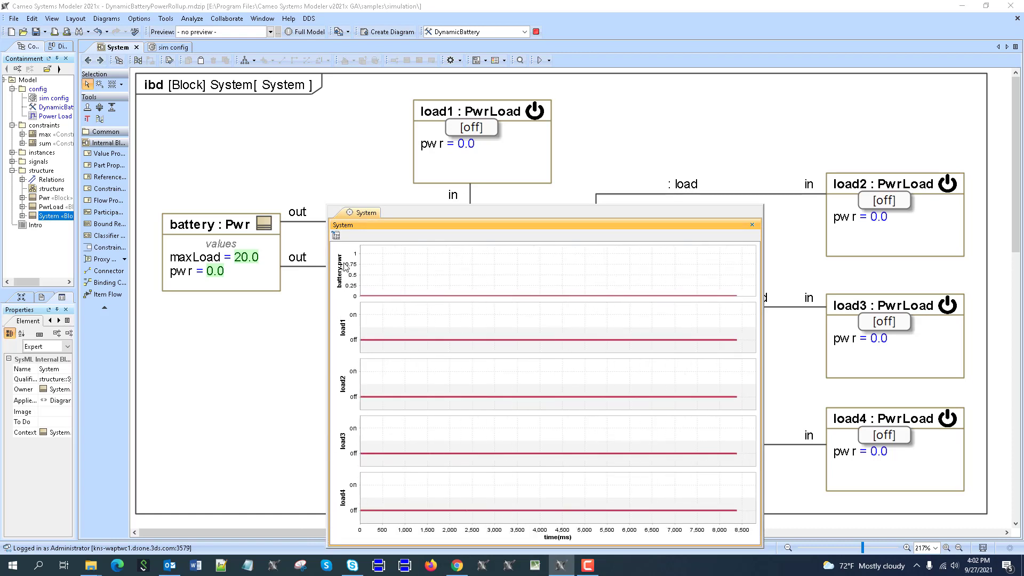
Toggle loads on so battery power climbs past 20 on the timeline chart
click(893, 184)
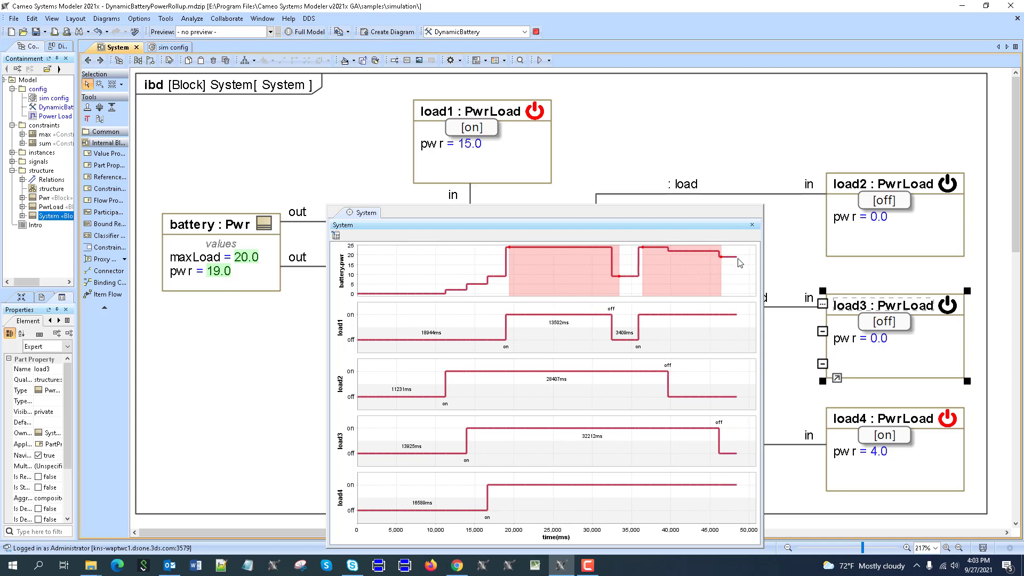
mouse_move(335, 236)
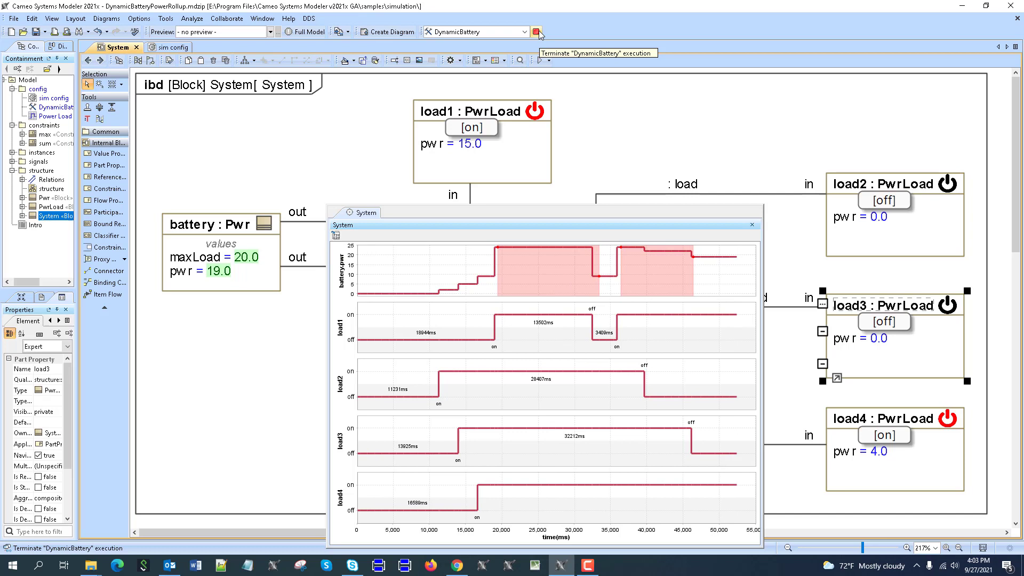
Terminate the DynamicBattery execution
click(536, 32)
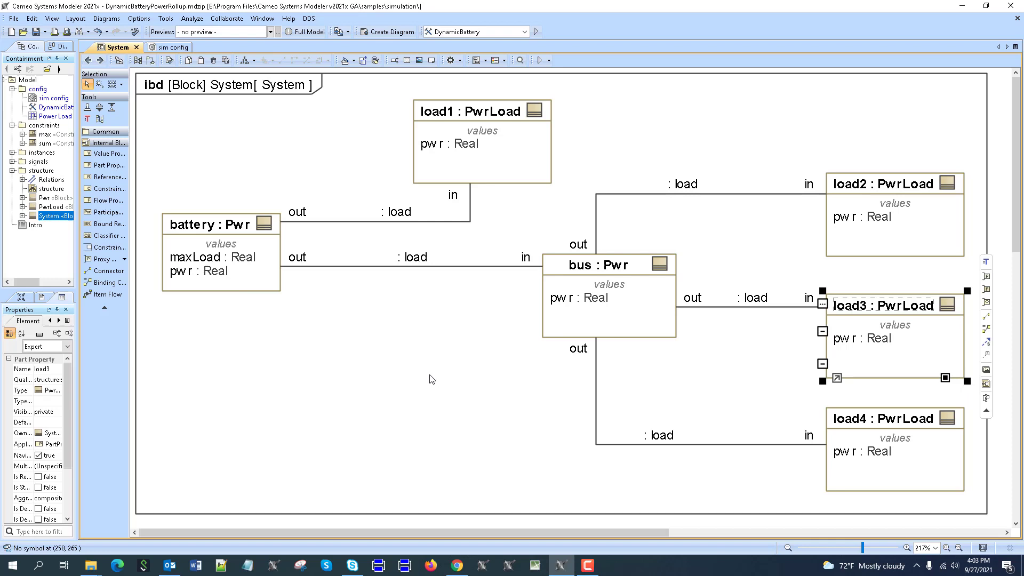
mouse_move(322, 414)
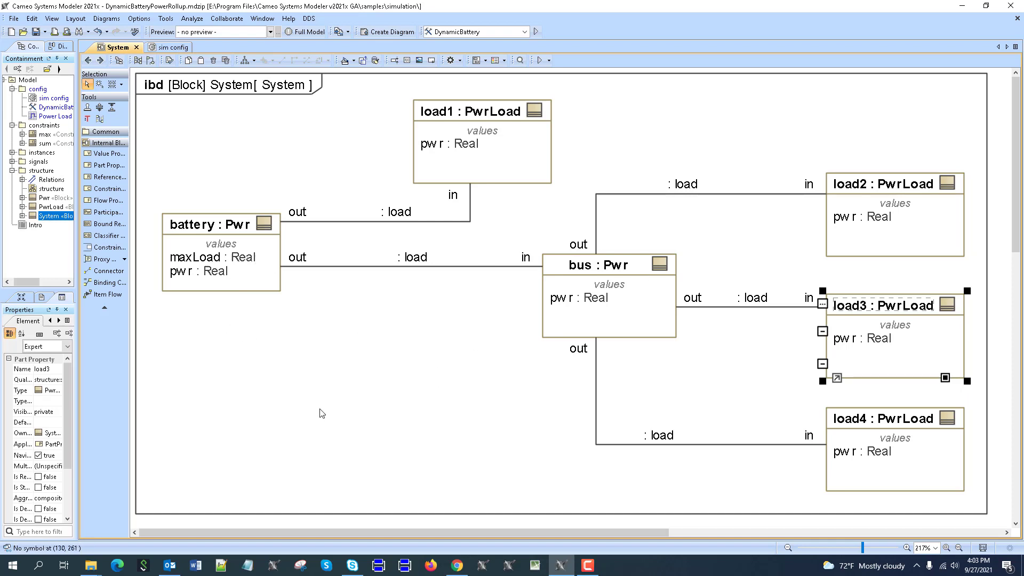
mouse_move(324, 171)
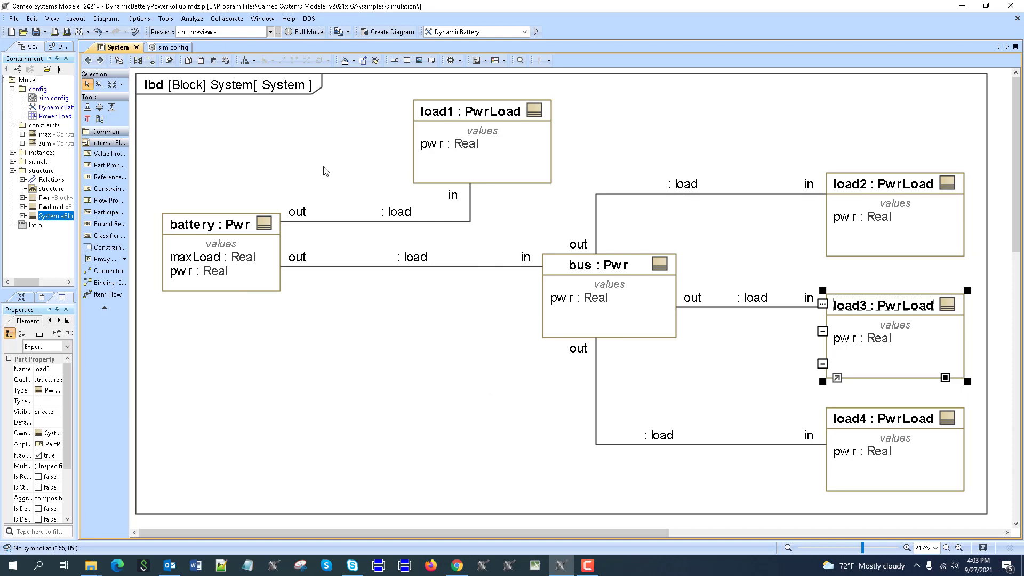
mouse_move(195, 277)
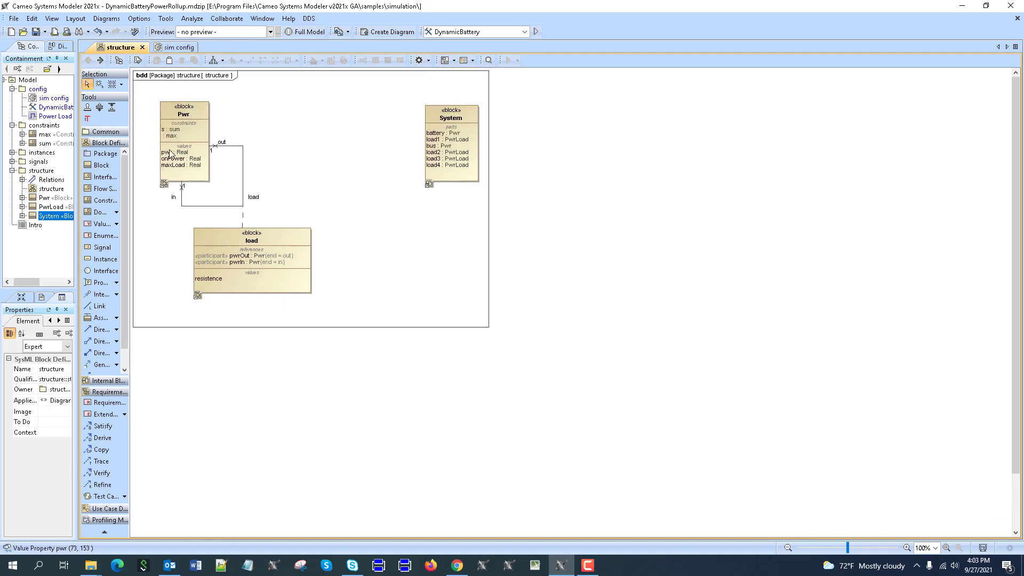
mouse_move(365, 168)
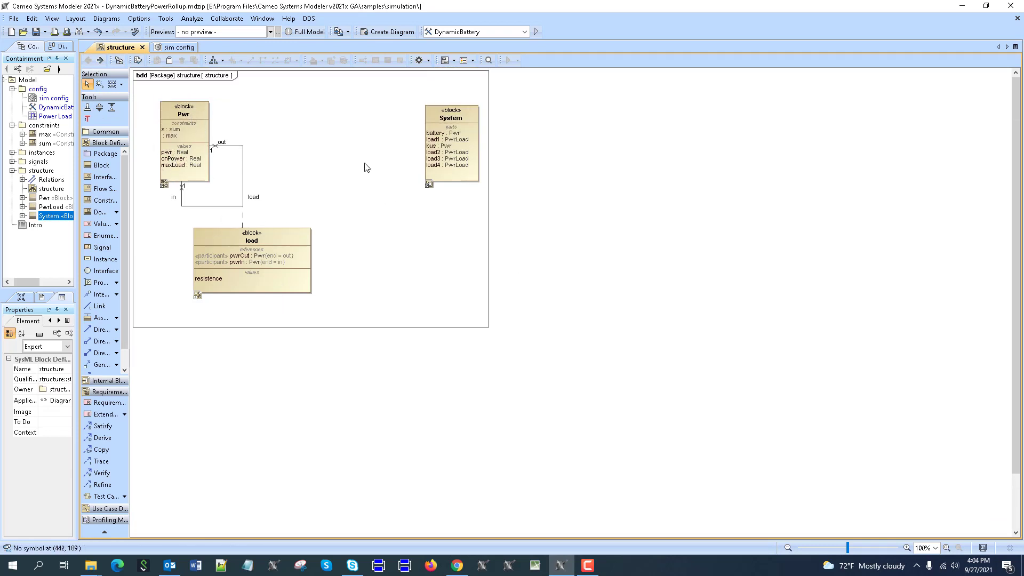
mouse_move(411, 157)
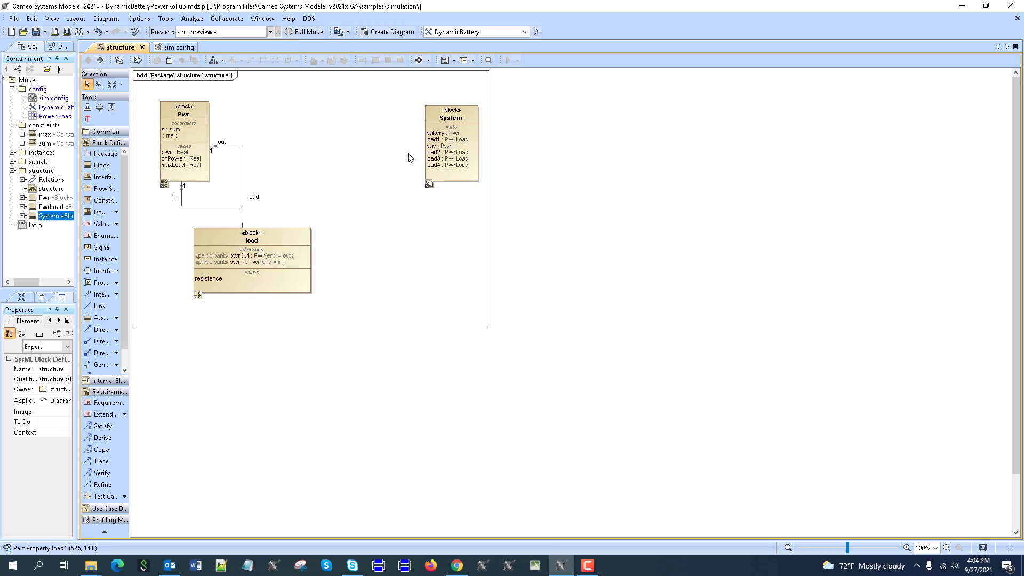
mouse_move(178, 187)
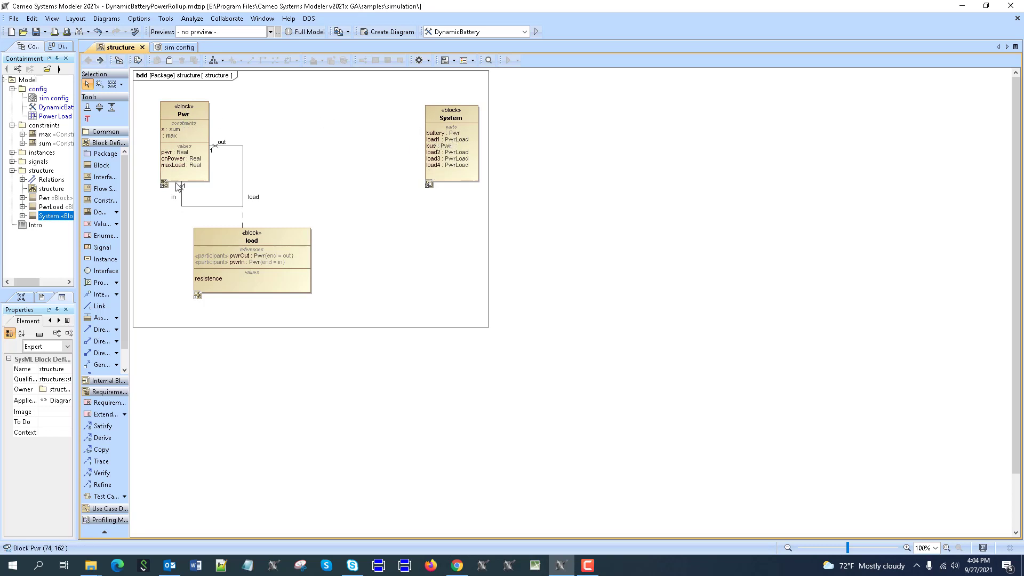
mouse_move(171, 116)
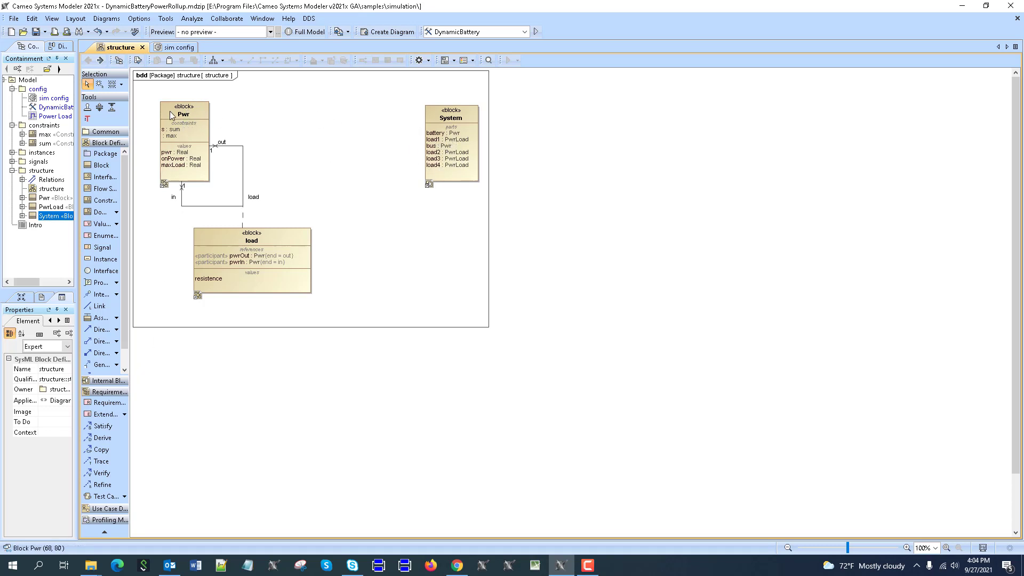
mouse_move(179, 119)
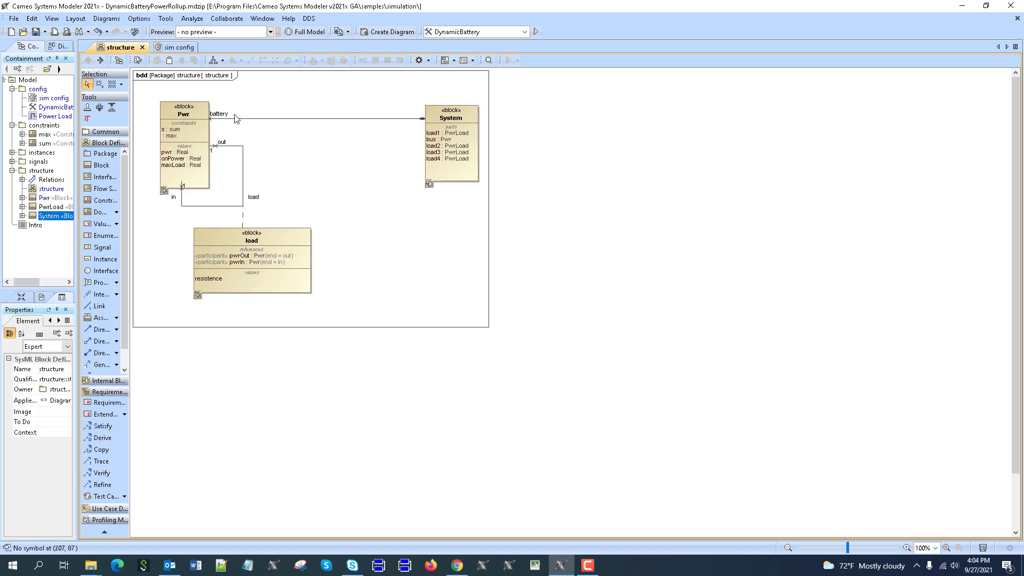
mouse_move(176, 159)
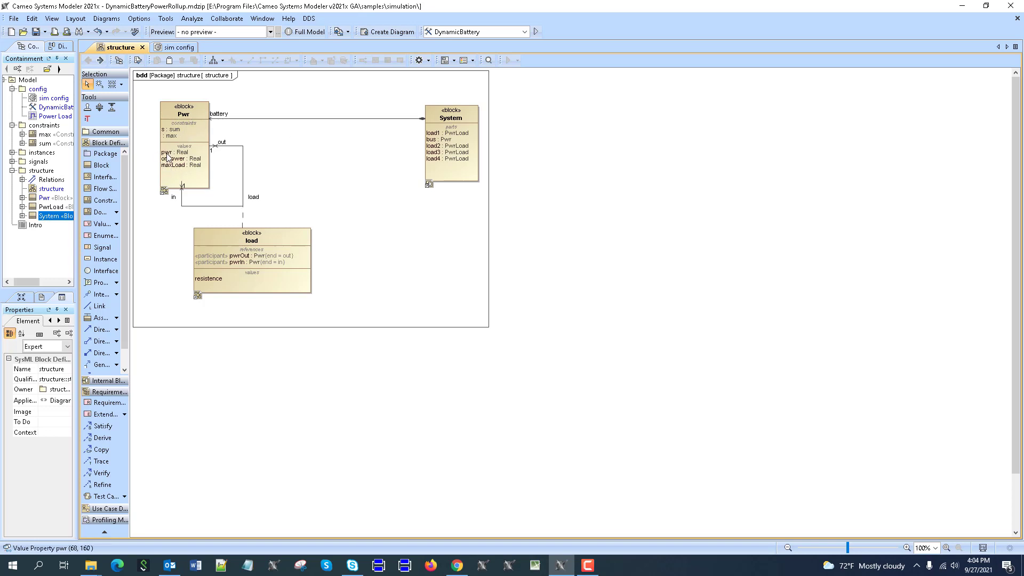
mouse_move(229, 167)
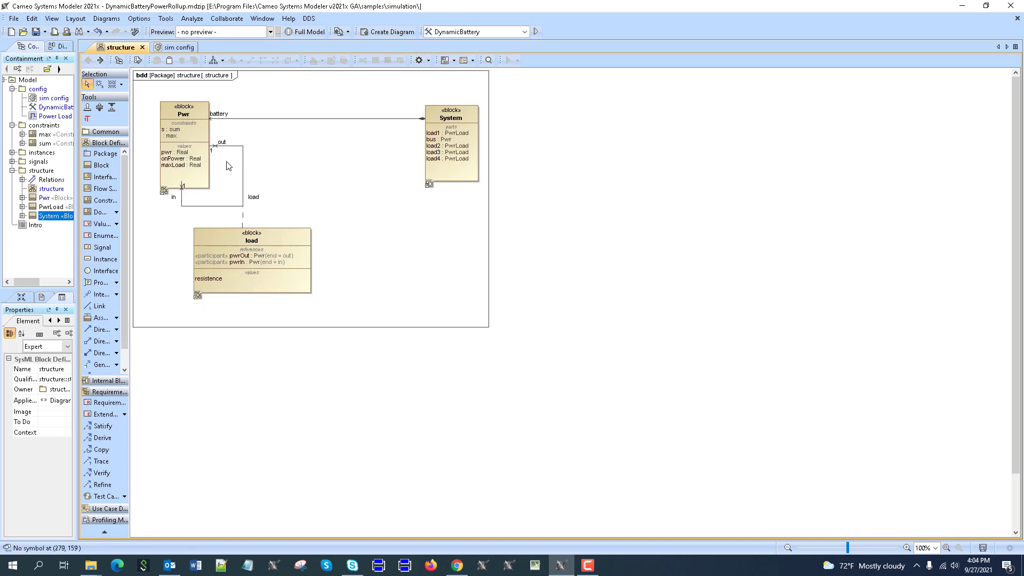
mouse_move(320, 271)
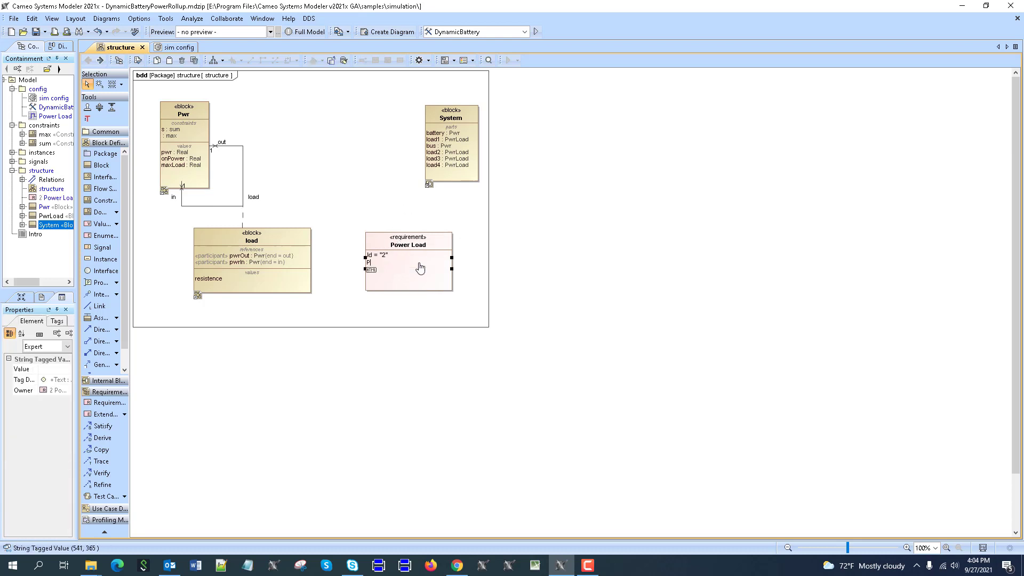
Enter the requirement text 'Power load shall not exceed 20 W'
text(Power load shall not exceel)
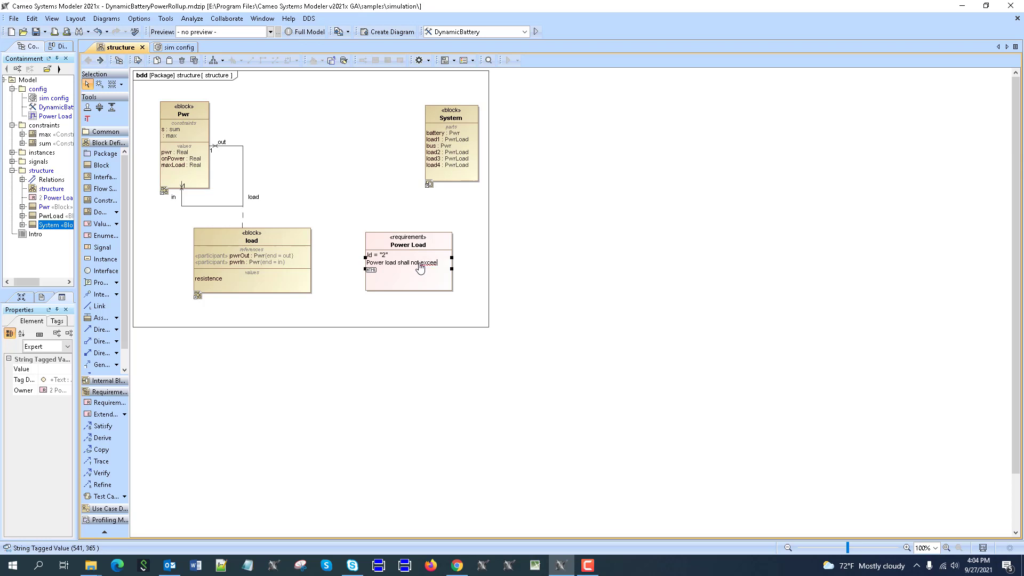
text(20 W)
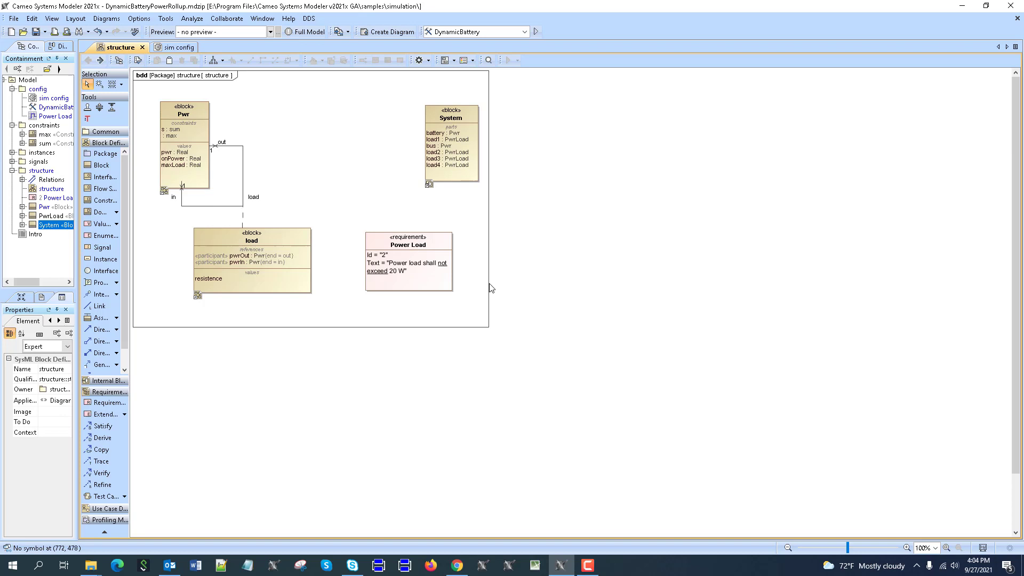
click(408, 245)
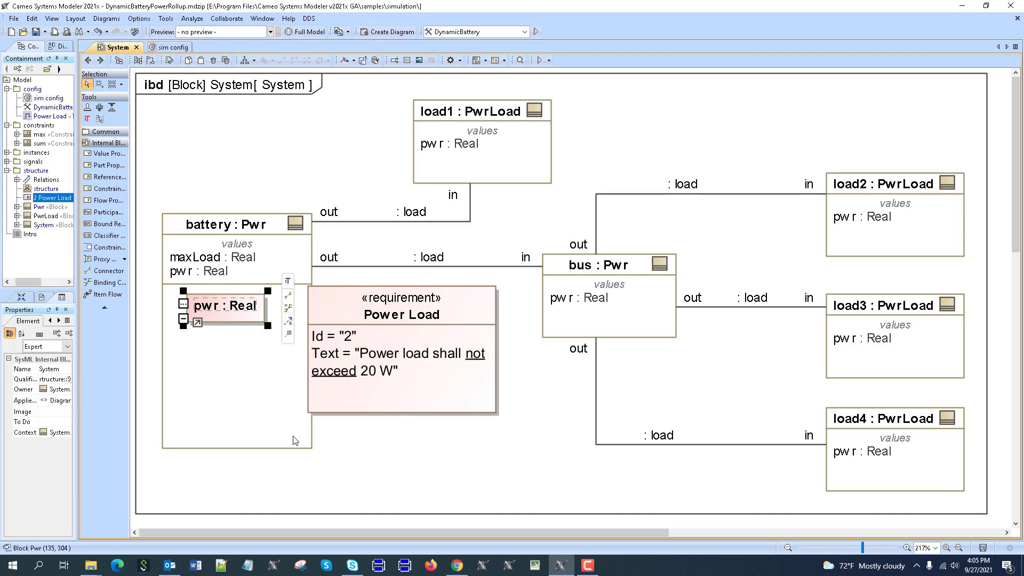
Place pwr inside battery and select it to satisfy the Power Load requirement
click(224, 306)
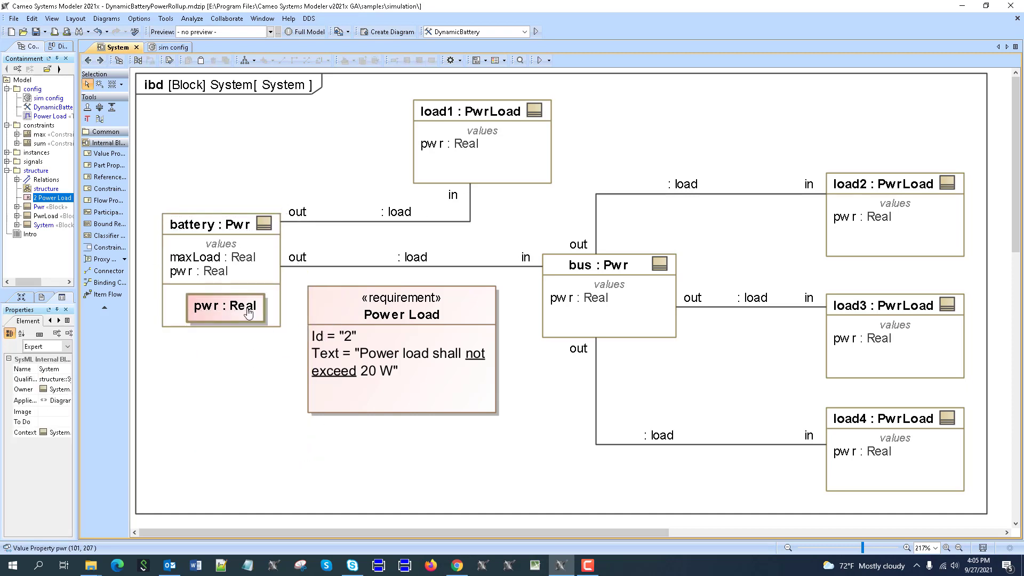
click(224, 305)
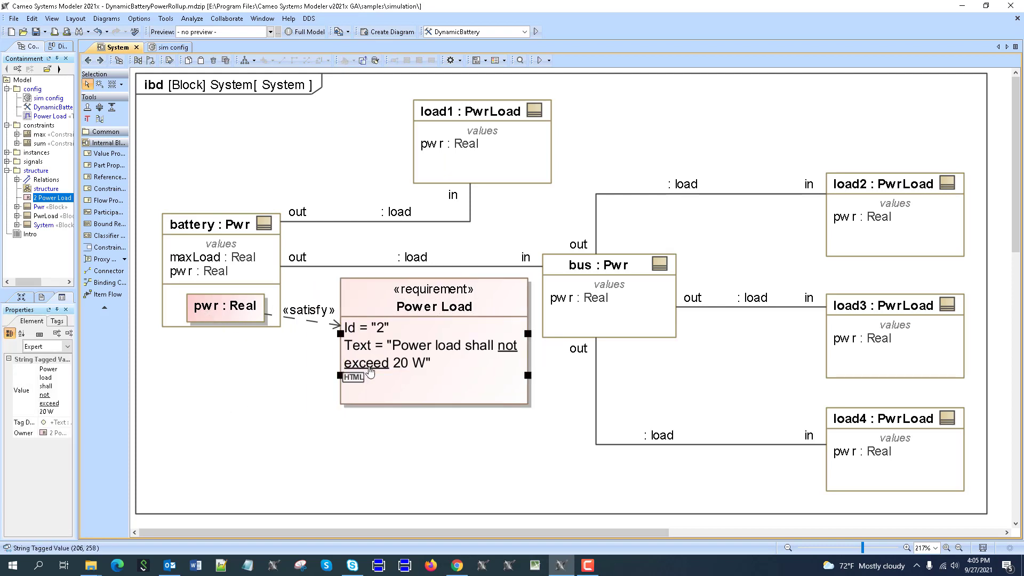
mouse_move(371, 369)
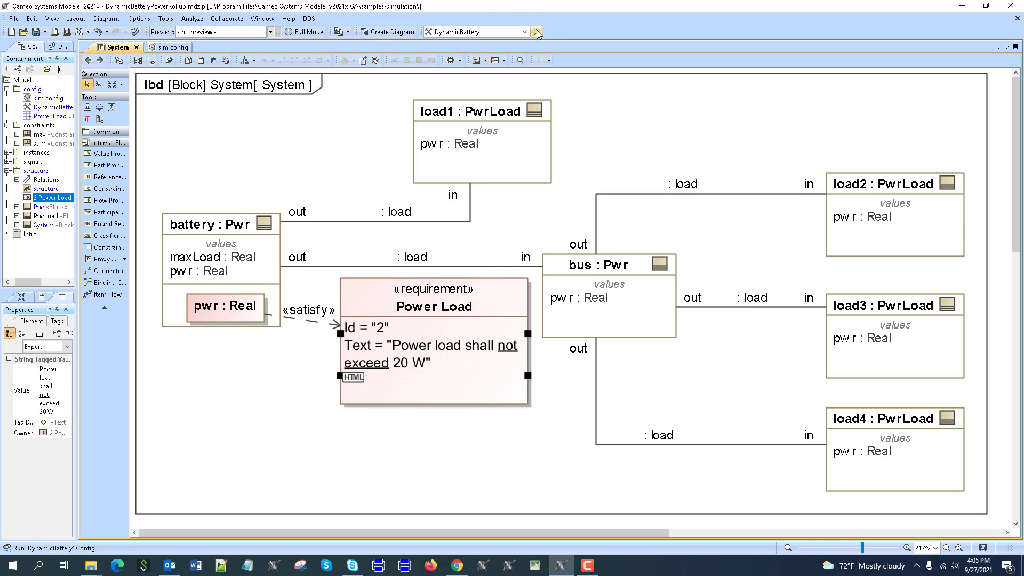
Rerun the DynamicBattery simulation and switch on a load to push battery power past 20 W
click(537, 32)
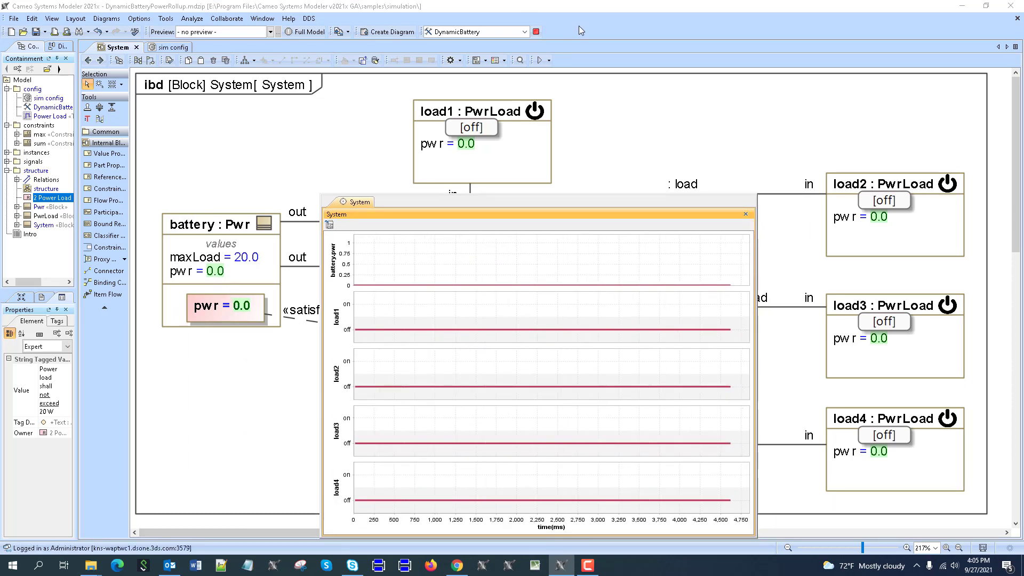
click(893, 183)
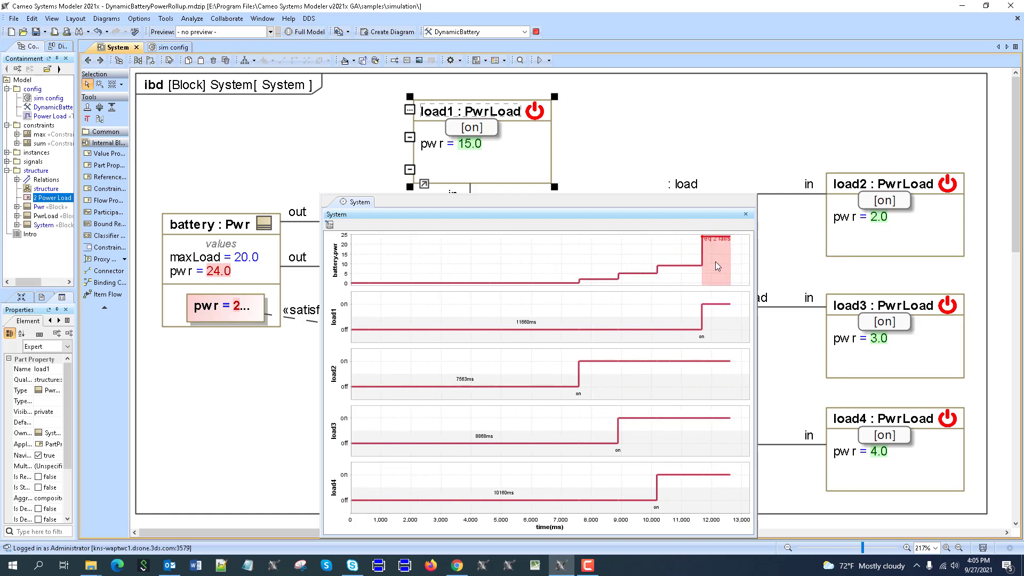
mouse_move(711, 264)
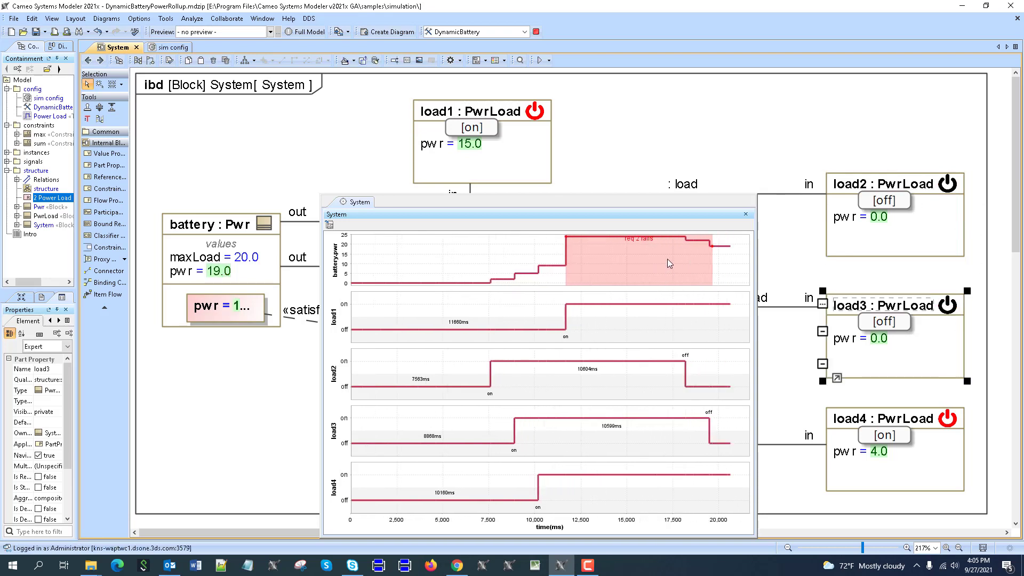
mouse_move(665, 262)
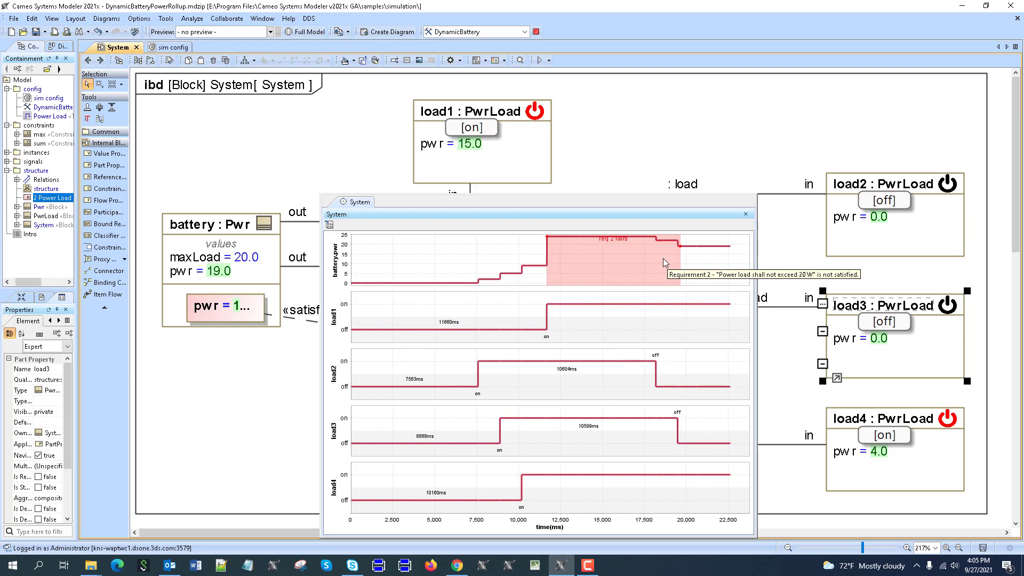